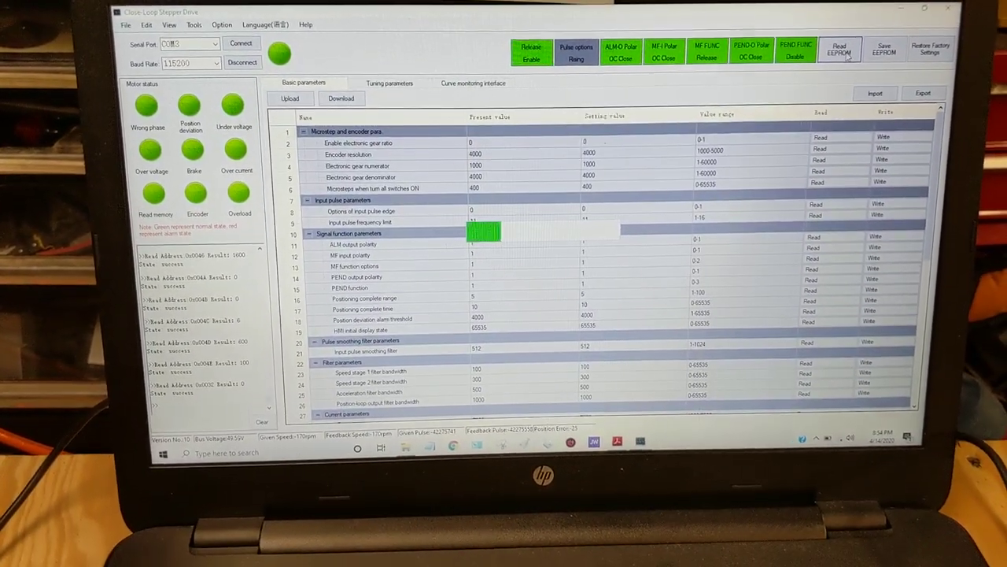
Read the stored parameters from EEPROM and dismiss the 'Read EEPROM parameters successfully!' message
left_click(839, 49)
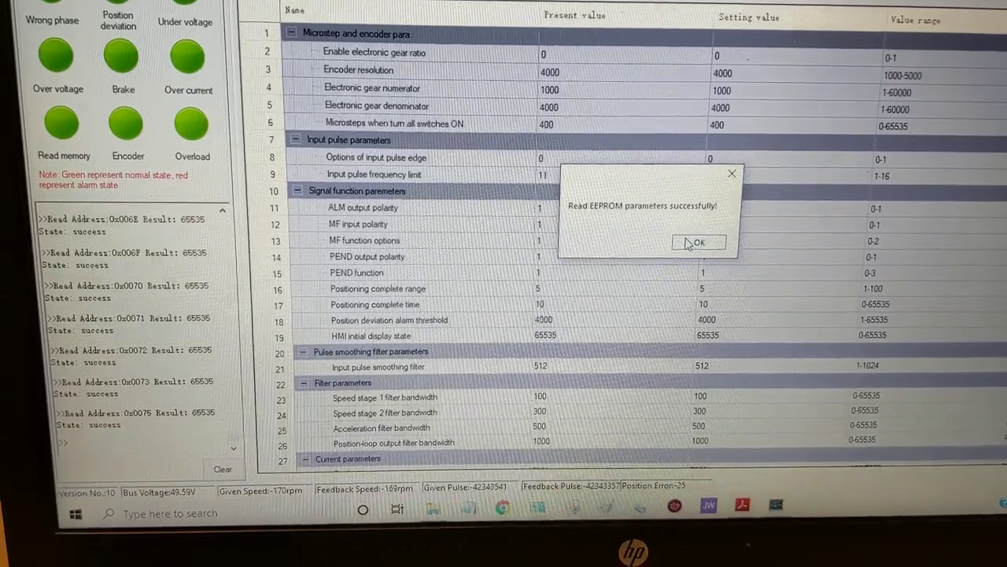
left_click(697, 241)
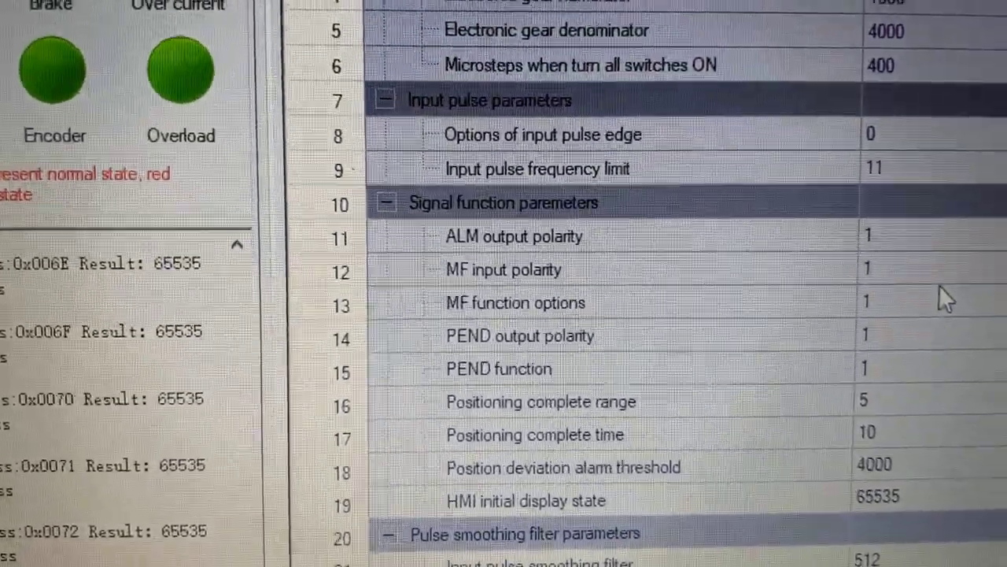
scroll("down", 3)
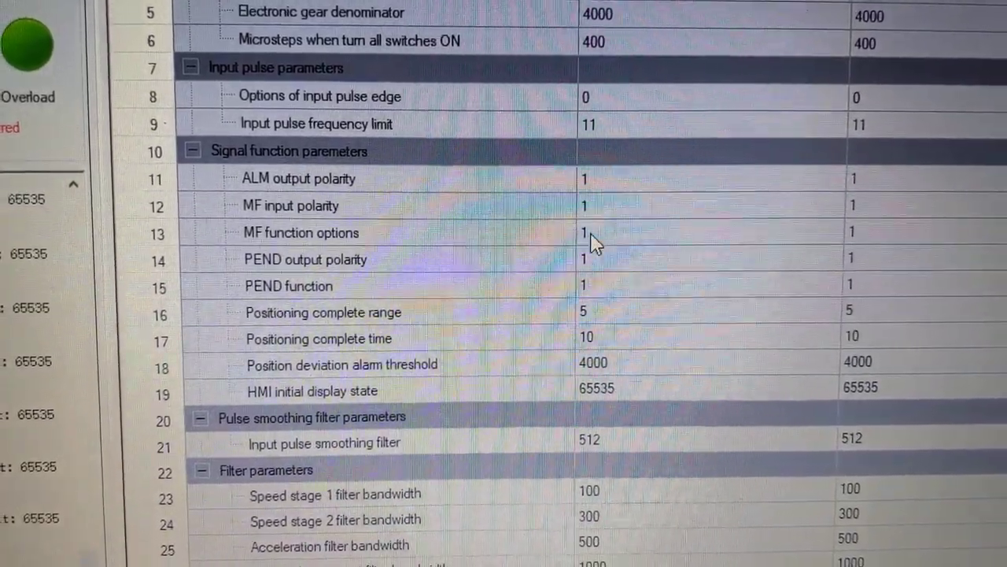
scroll("down", 3)
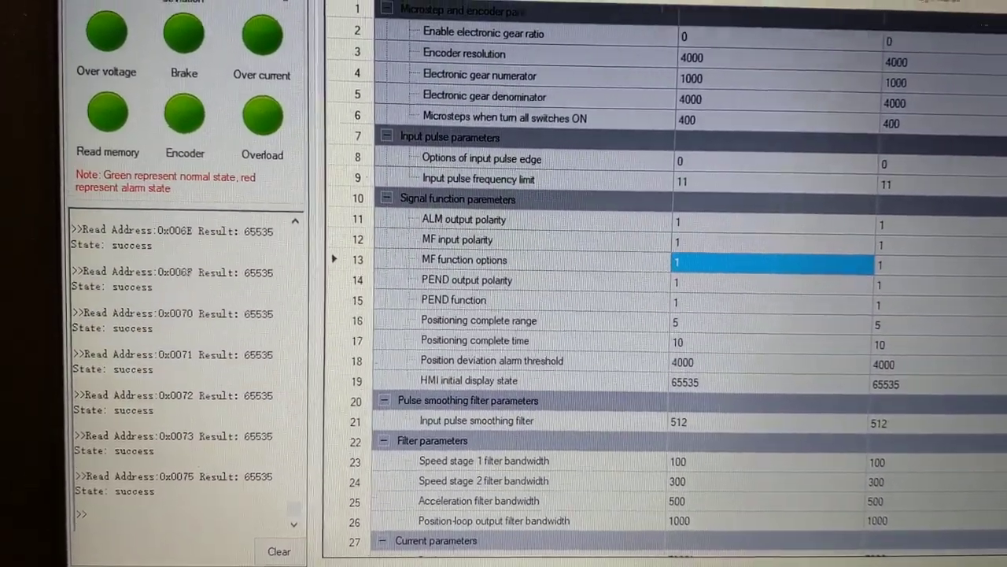
Scroll past the MF function options row and switch to the Curve monitoring interface
scroll("down", 3)
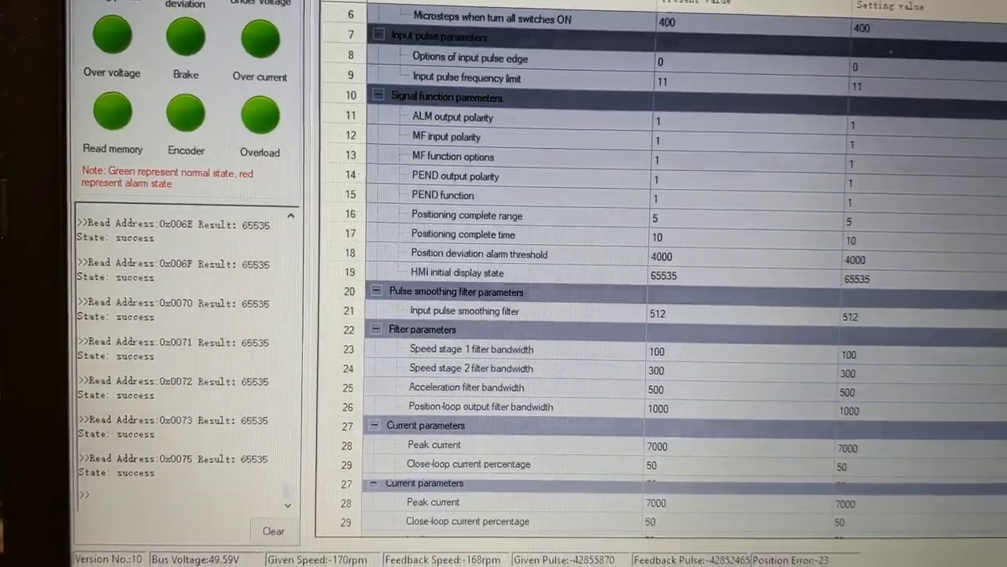
scroll("down", 3)
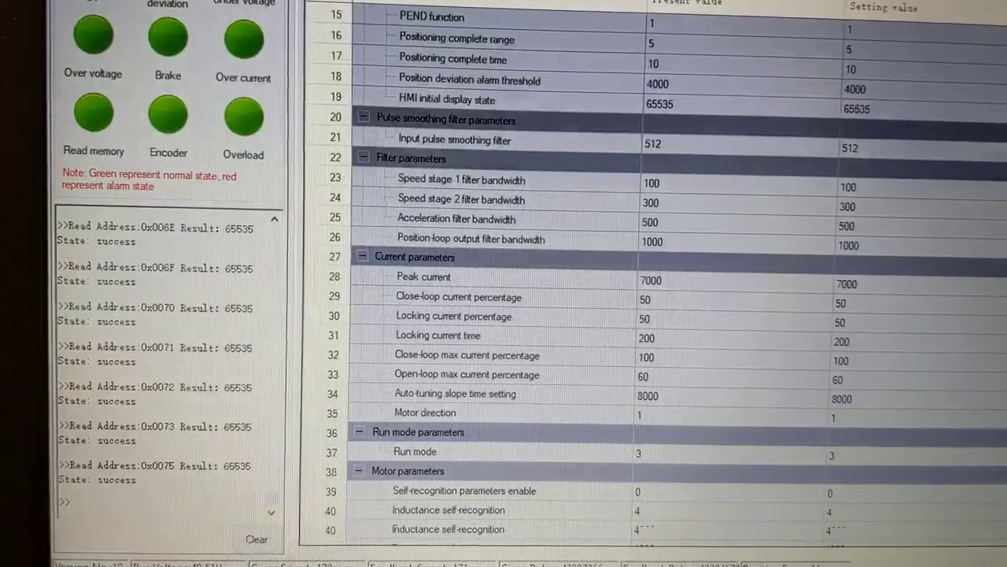
scroll("down", 3)
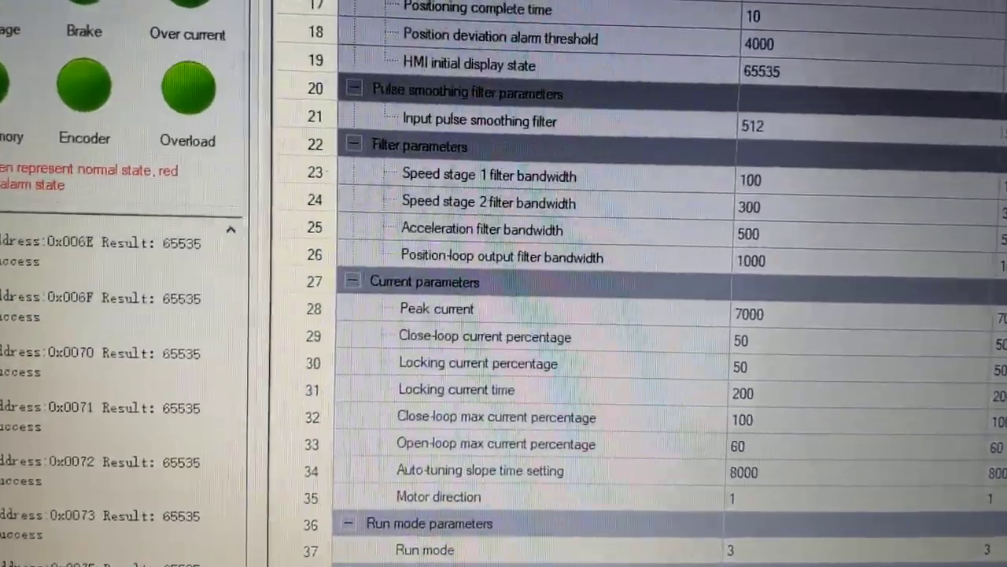
scroll("down", 3)
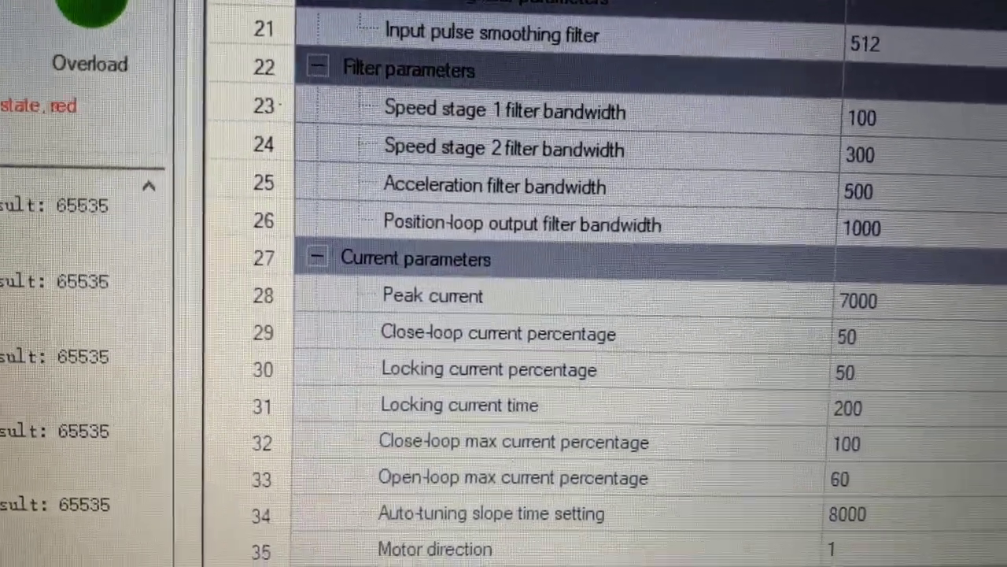
scroll("down", 3)
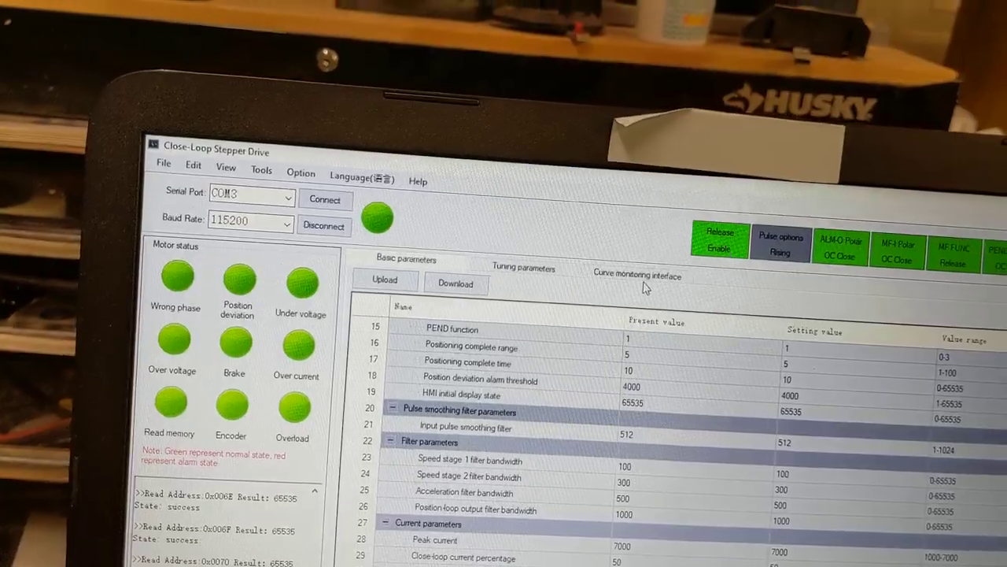
left_click(638, 274)
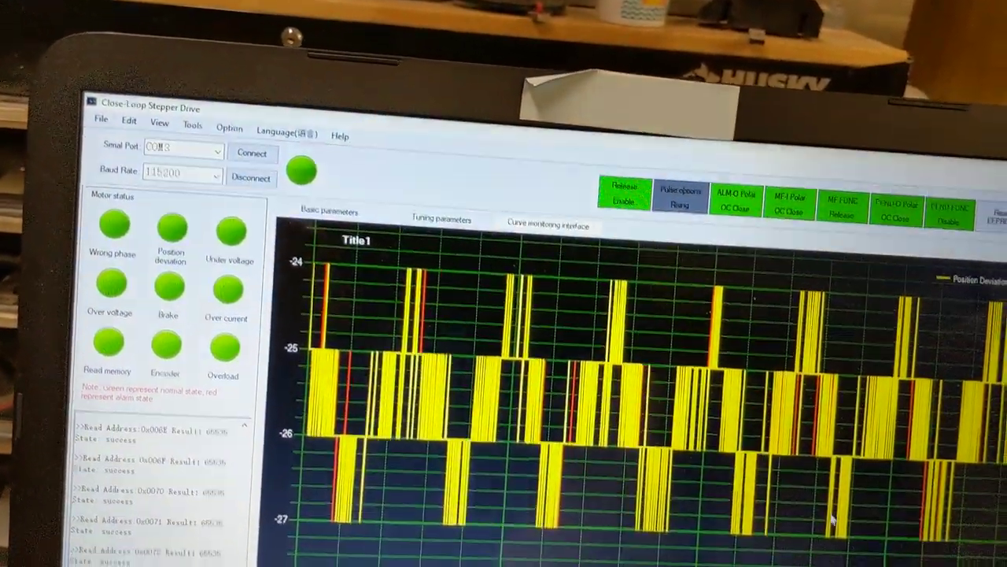